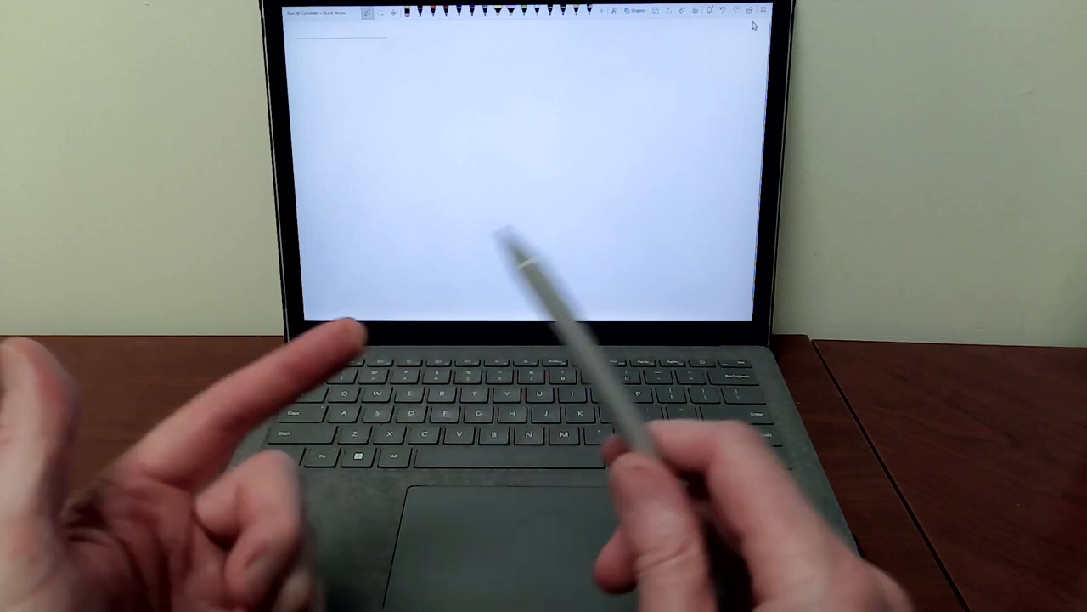
Draw a wavy black ink stroke across the middle of the Quick Notes page.
left_click_drag(472, 140, 552, 149)
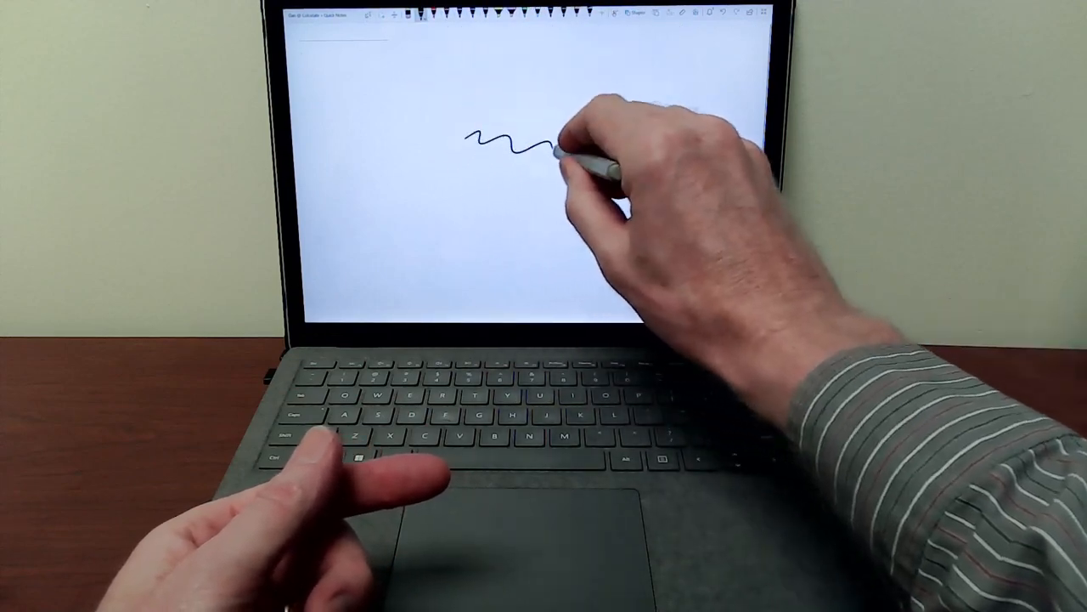